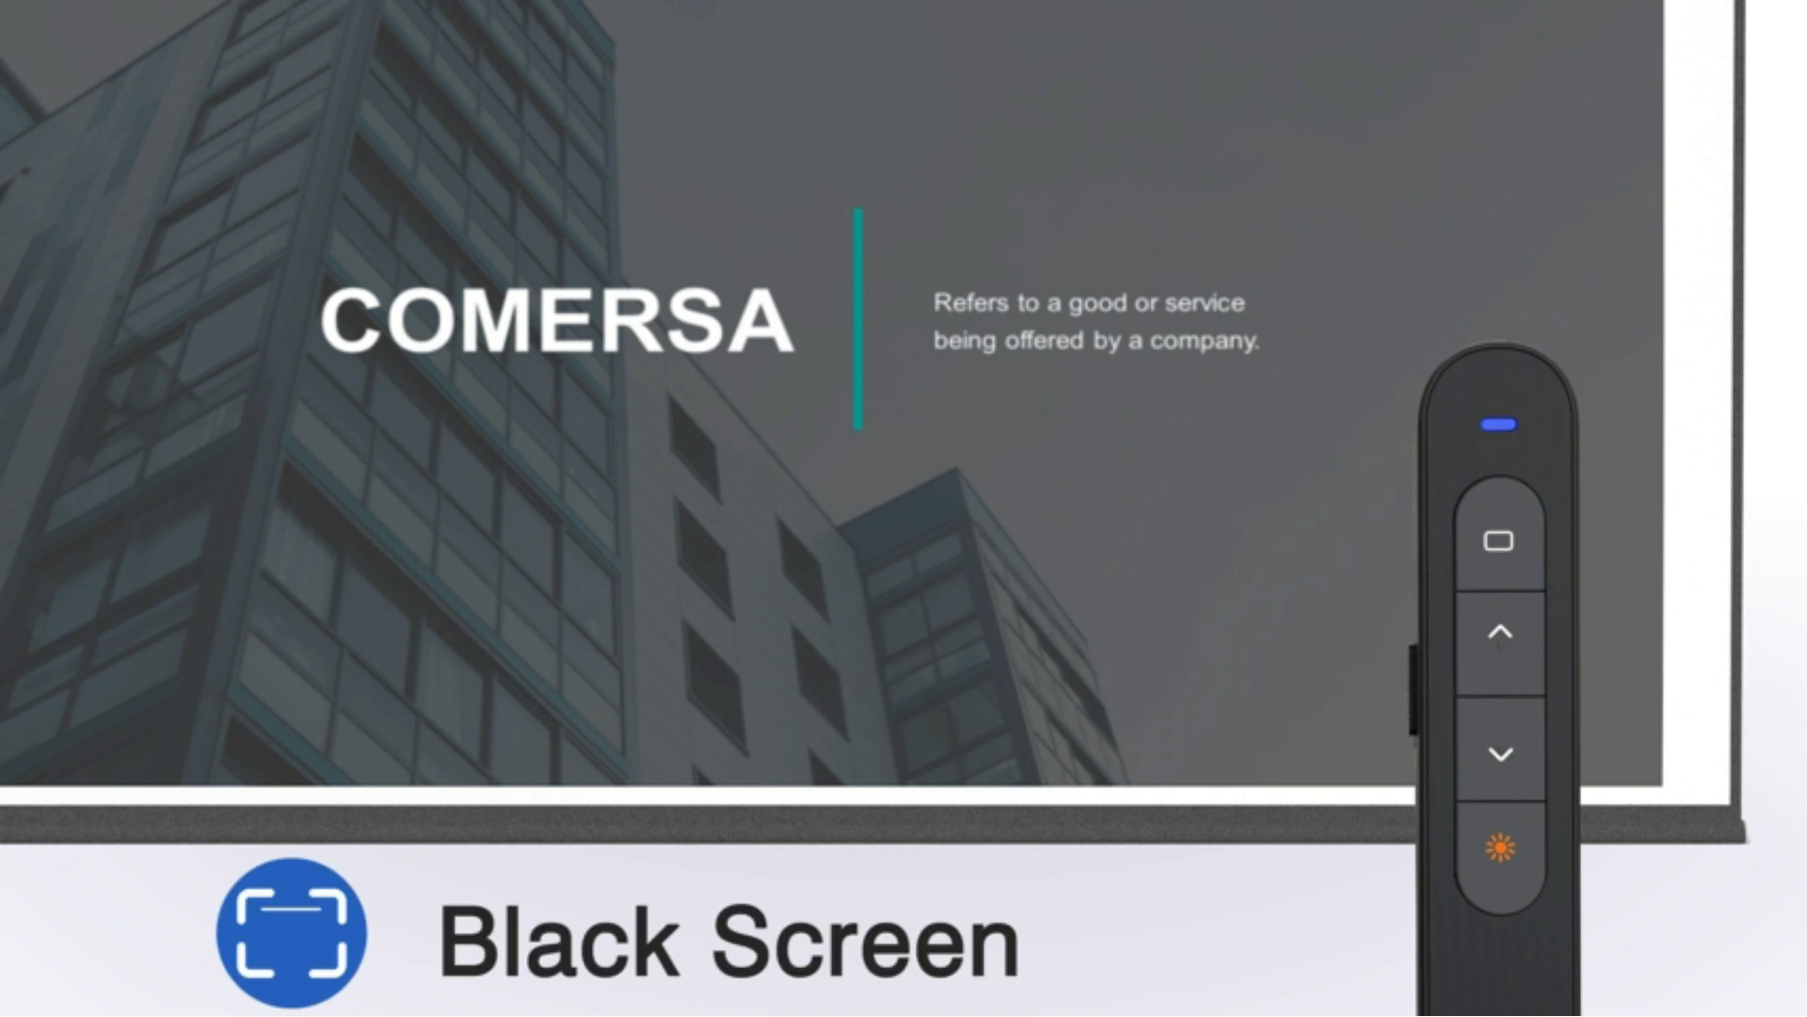
pyautogui.click(1498, 755)
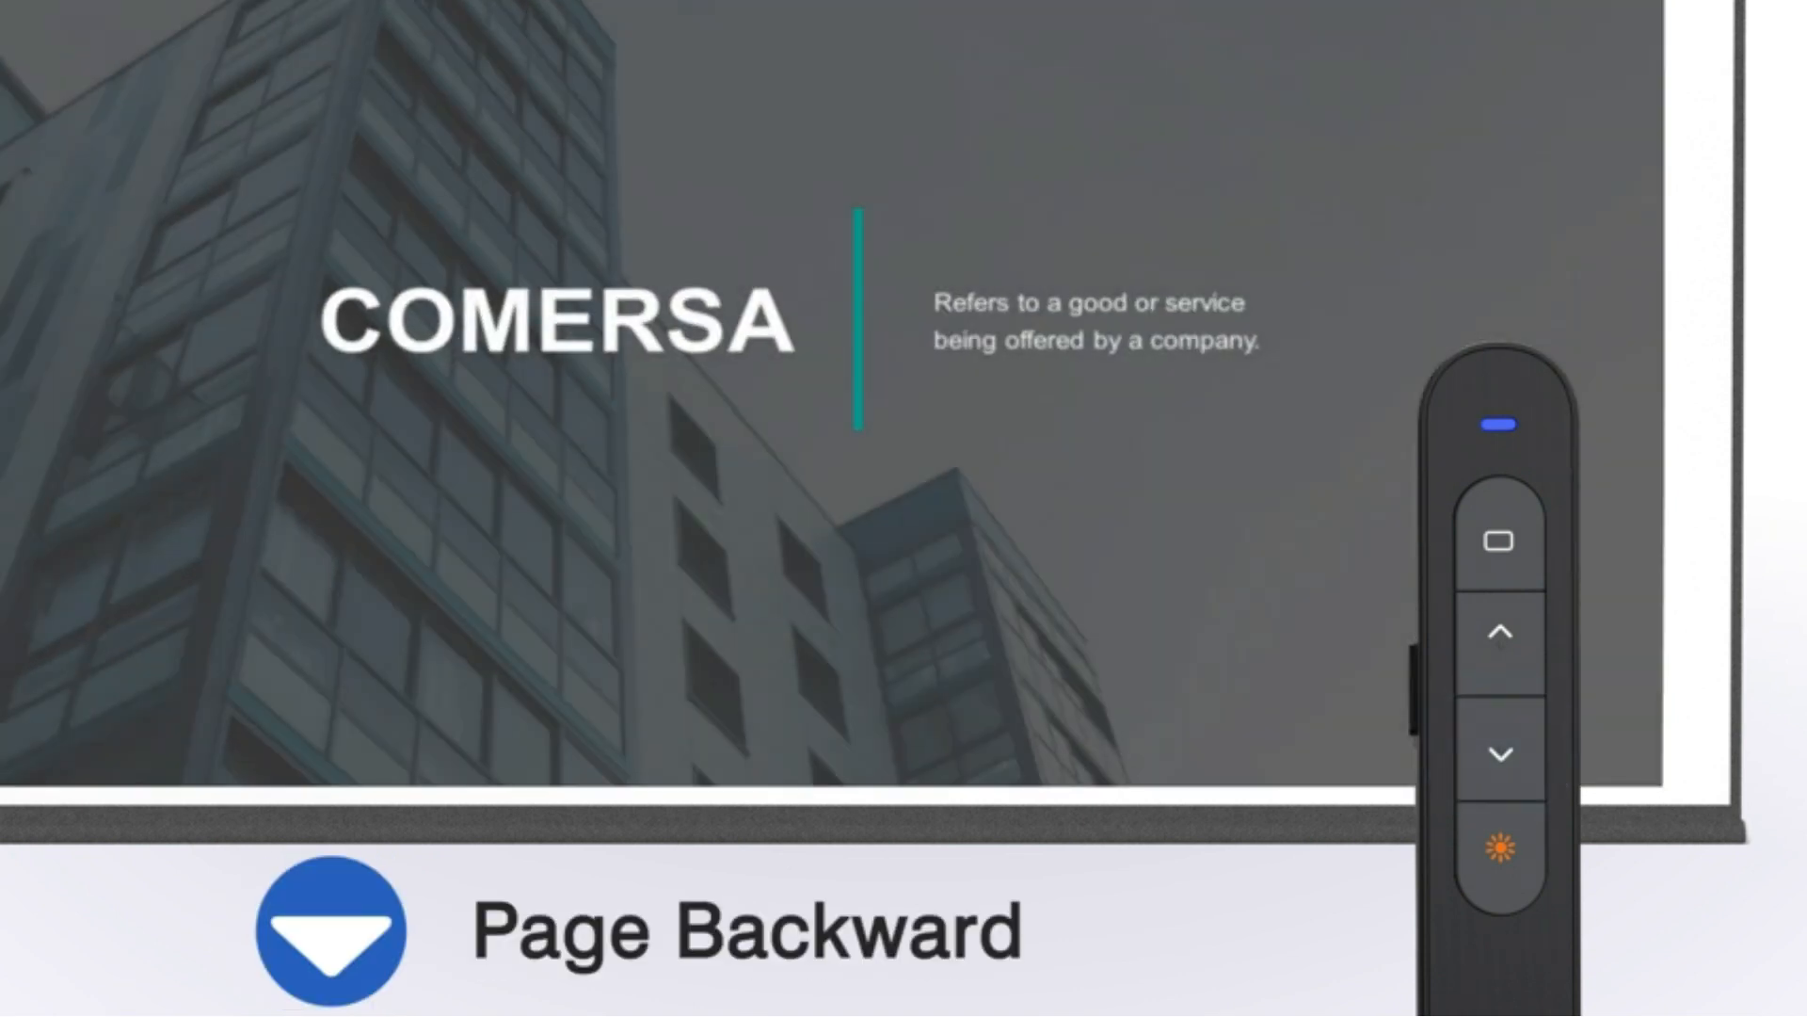